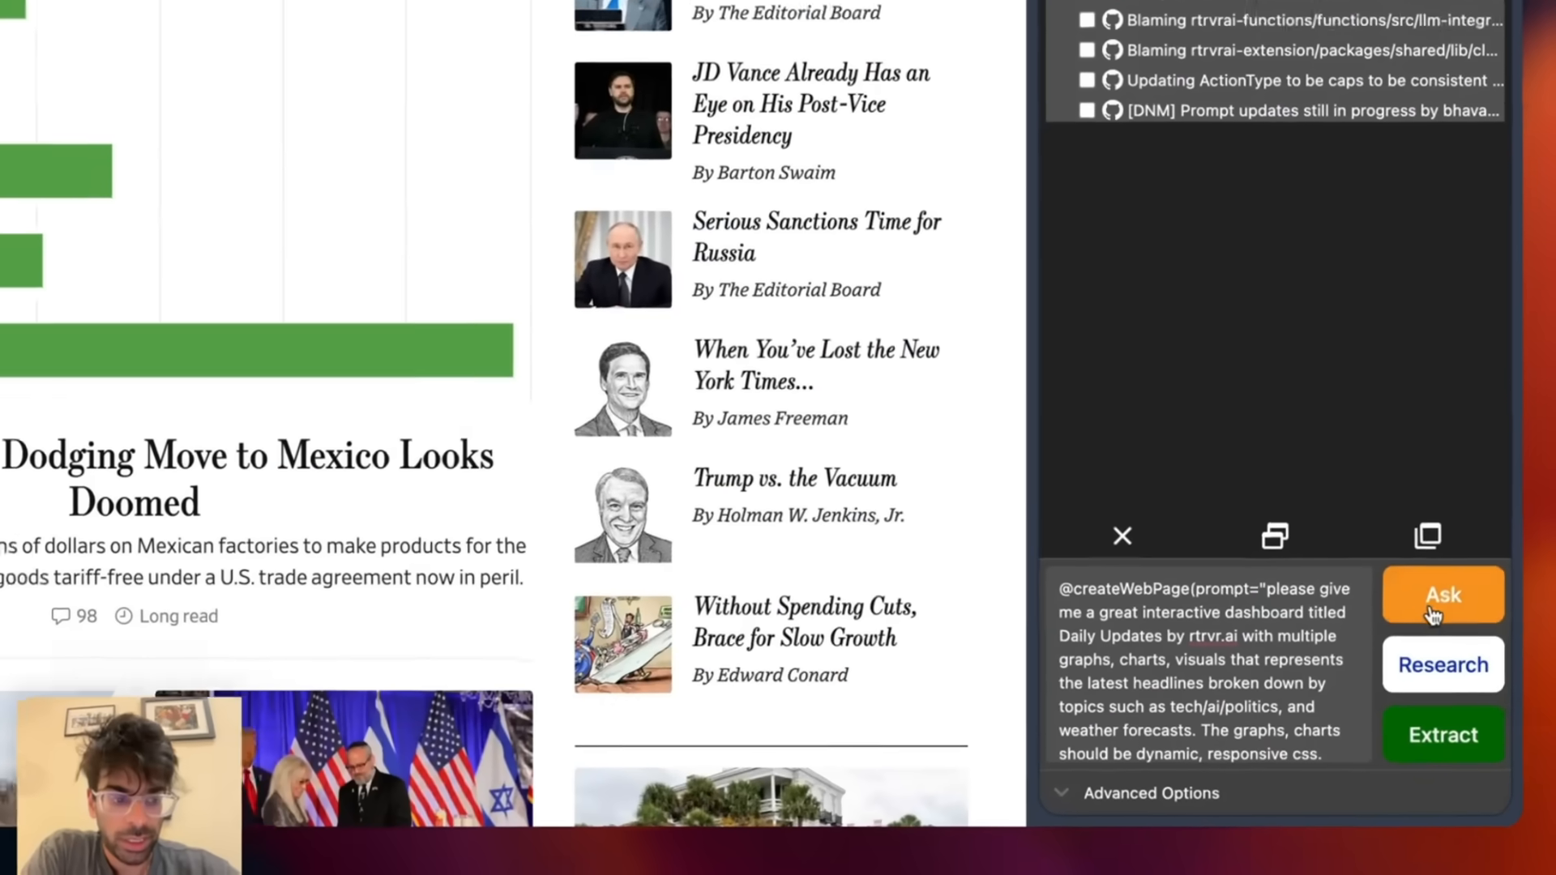
- Start the rtrvr.ai Explore run to auto-apply to the first five LinkedIn jobs
{"action": "left_click", "coordinate": [1442, 594]}
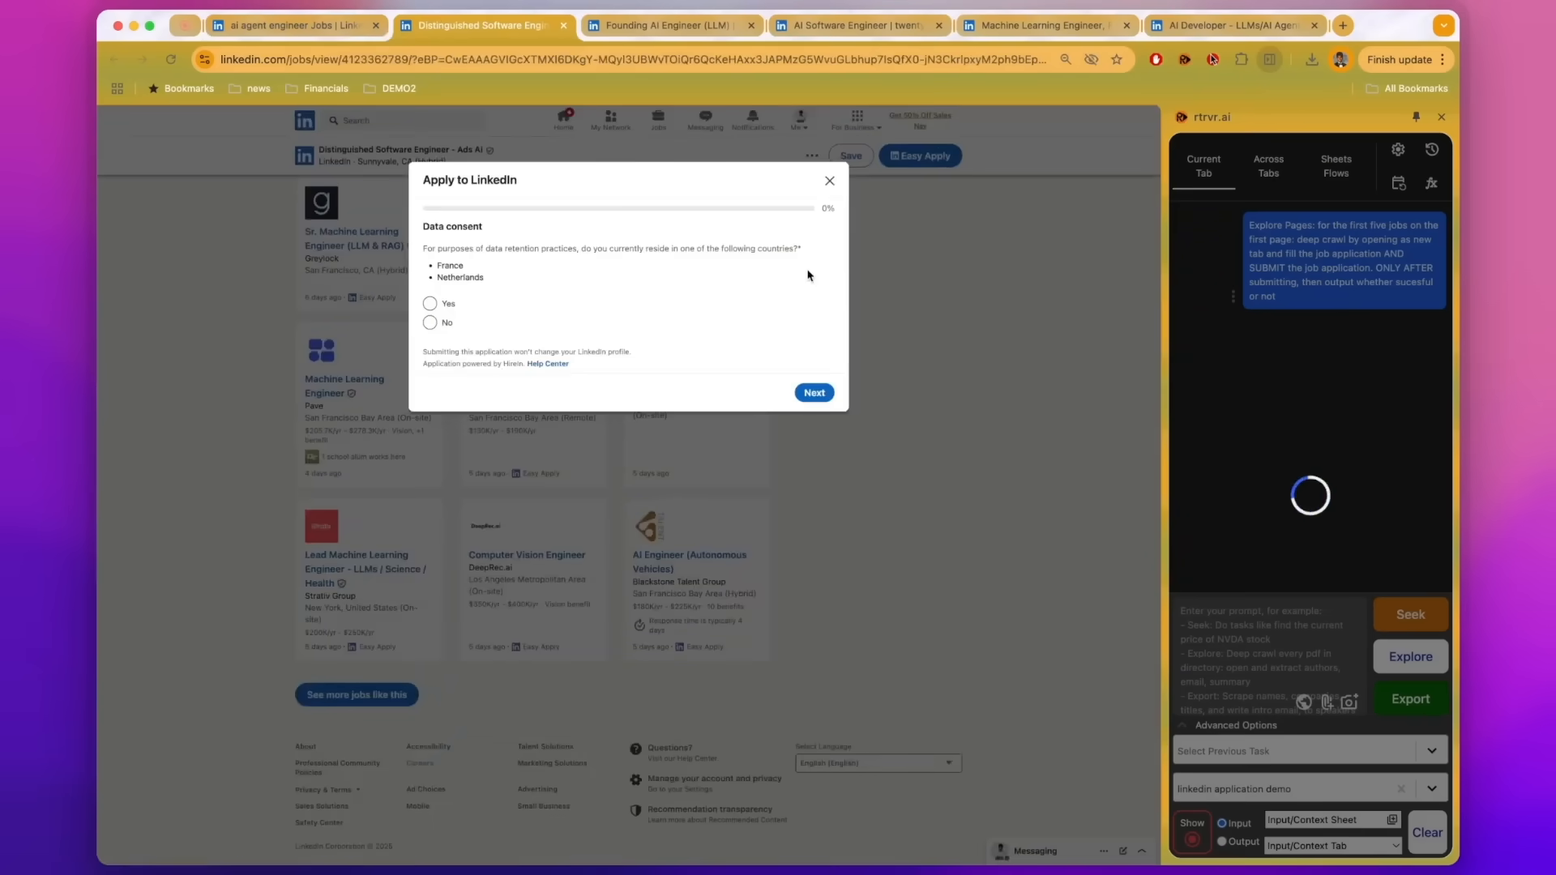
- Answer the Distinguished Software Engineer additional questions and submit until 'Application sent' appears
{"action": "left_click", "coordinate": [859, 24]}
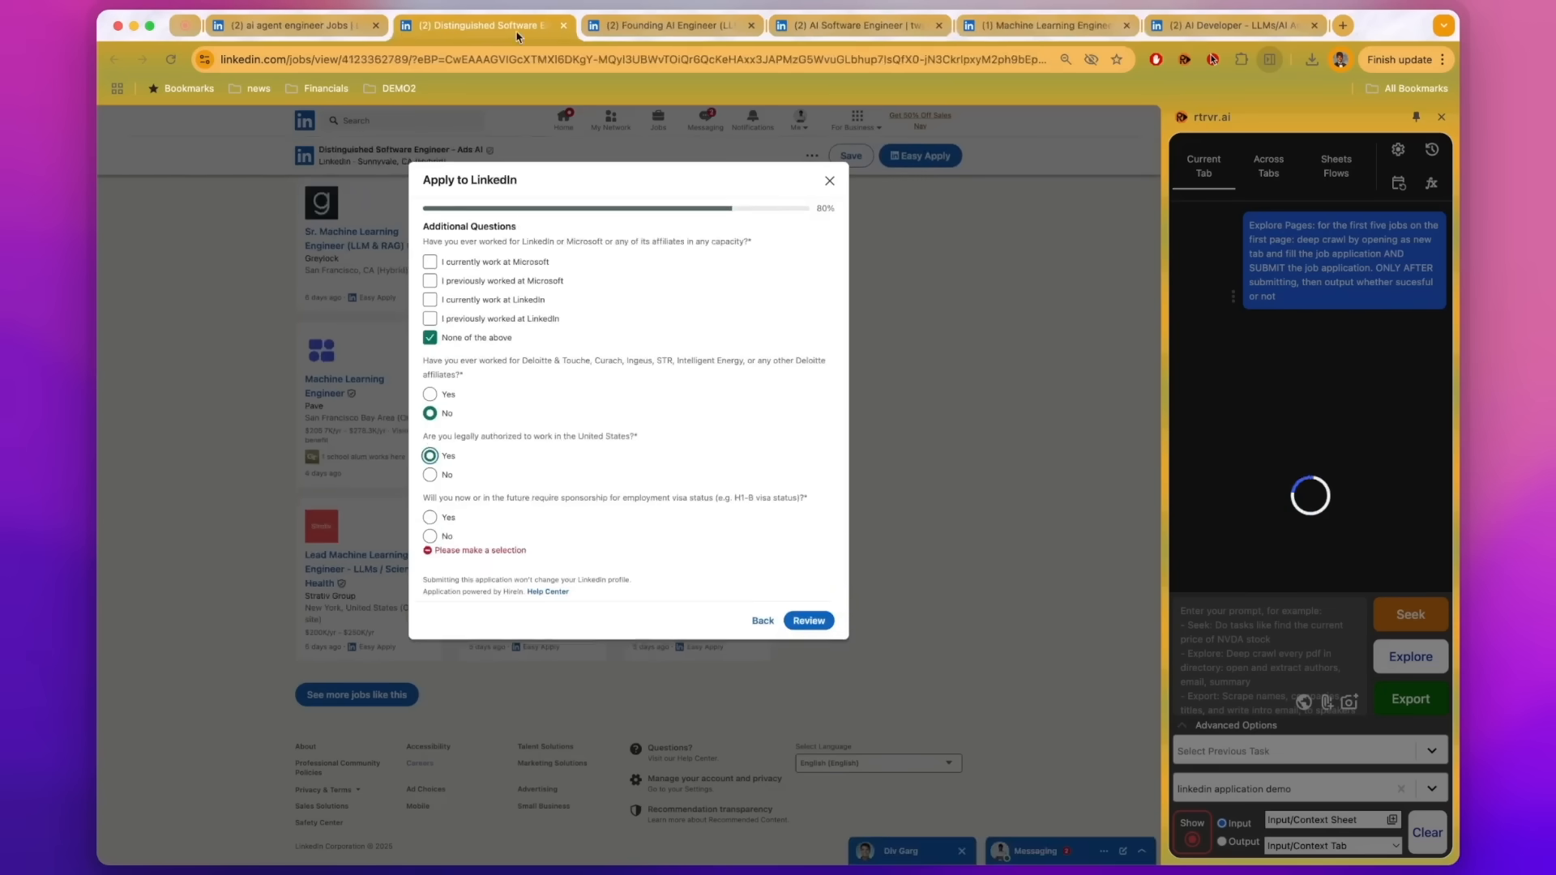
{"action": "left_click", "coordinate": [430, 537]}
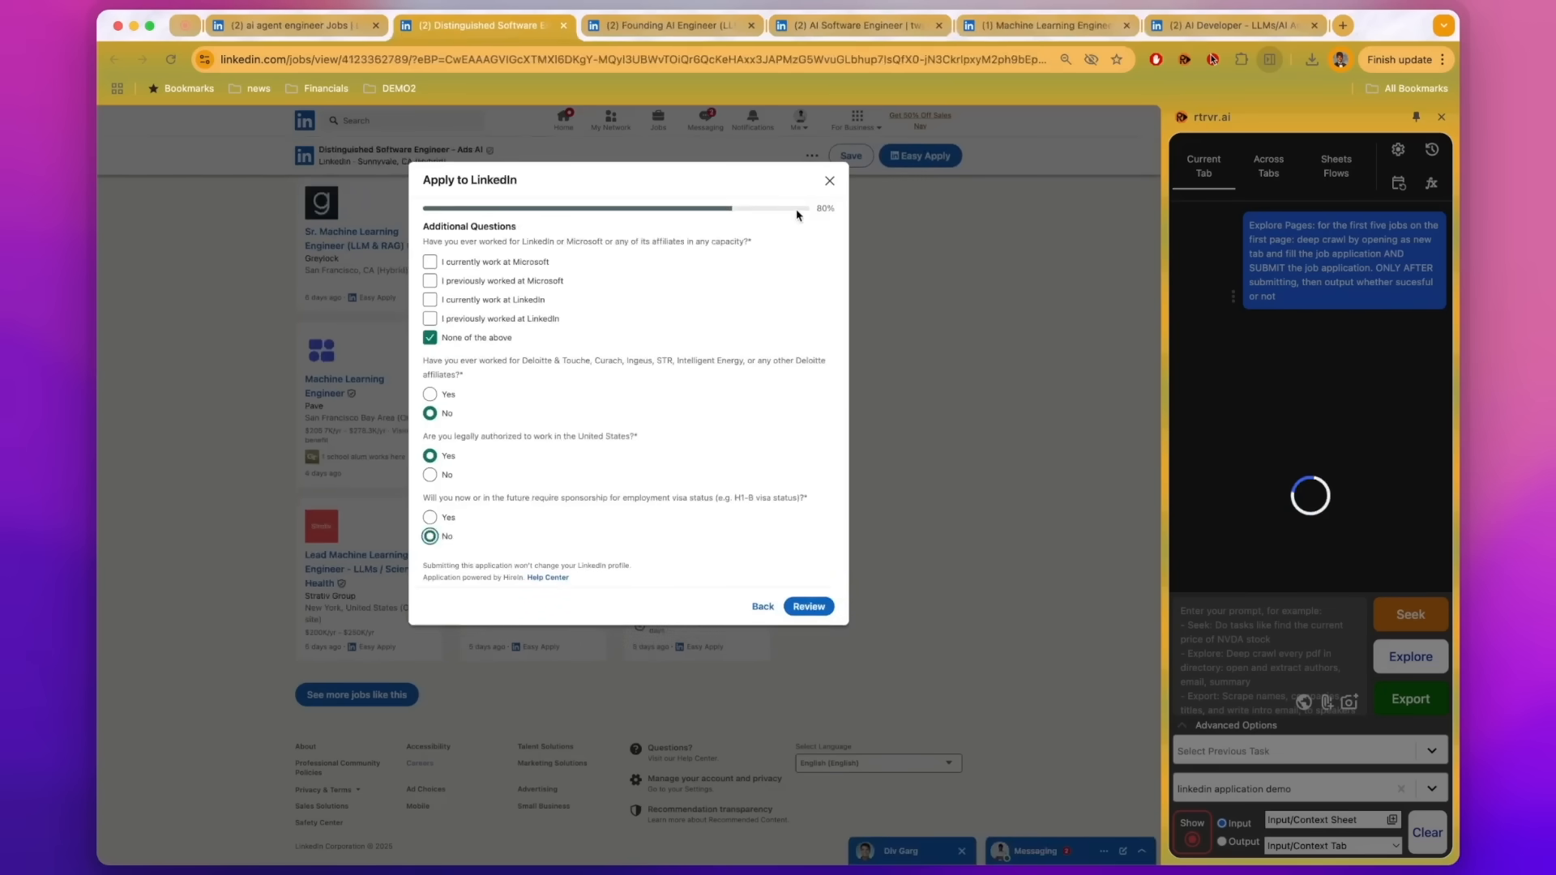
{"action": "left_click", "coordinate": [808, 606]}
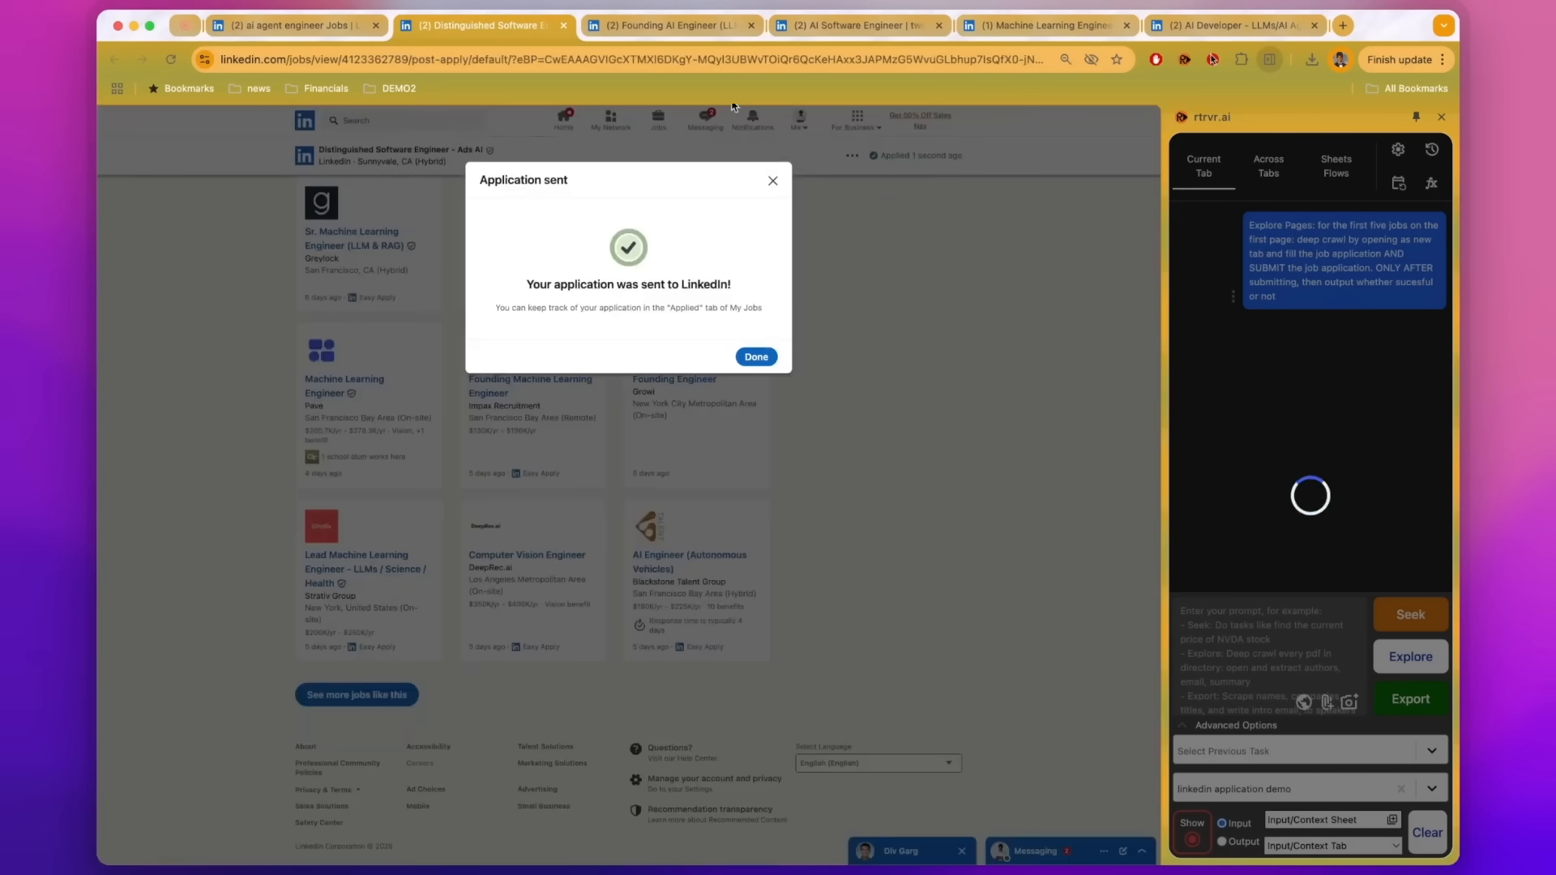